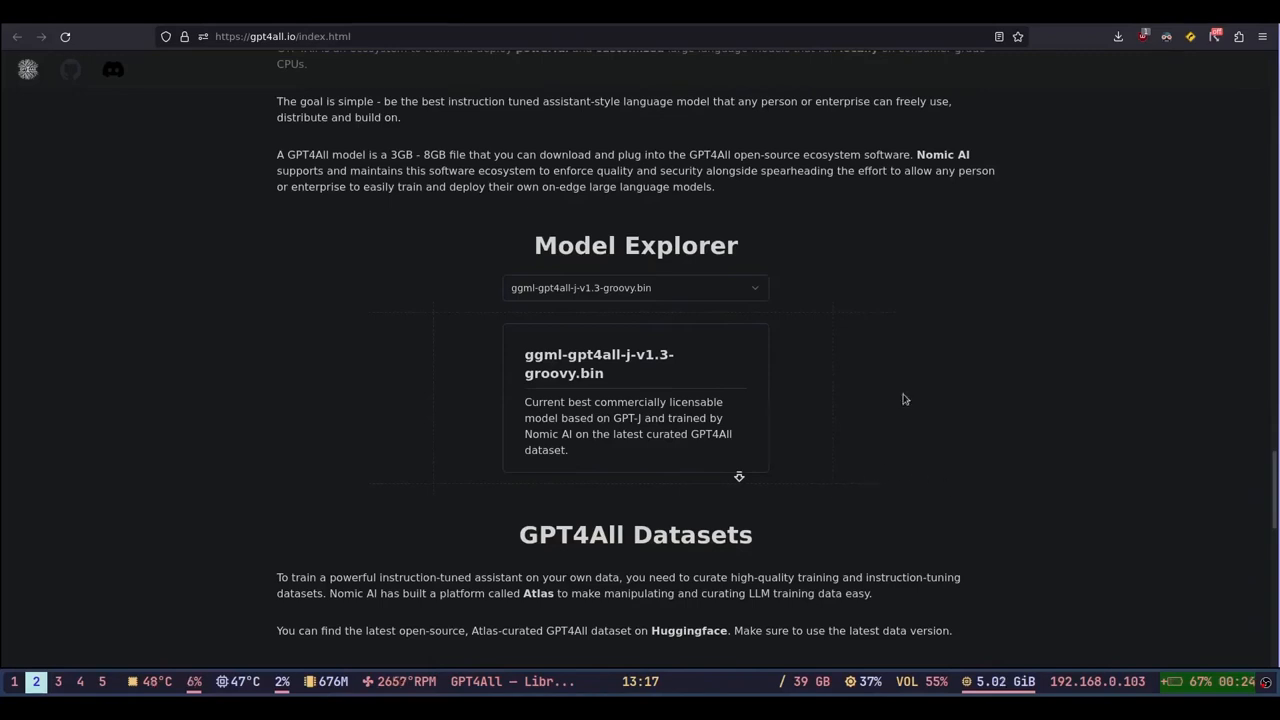
Step: Expand the Model Explorer list of available GPT4All models and scroll through the pygpt4all tutorial
click(636, 288)
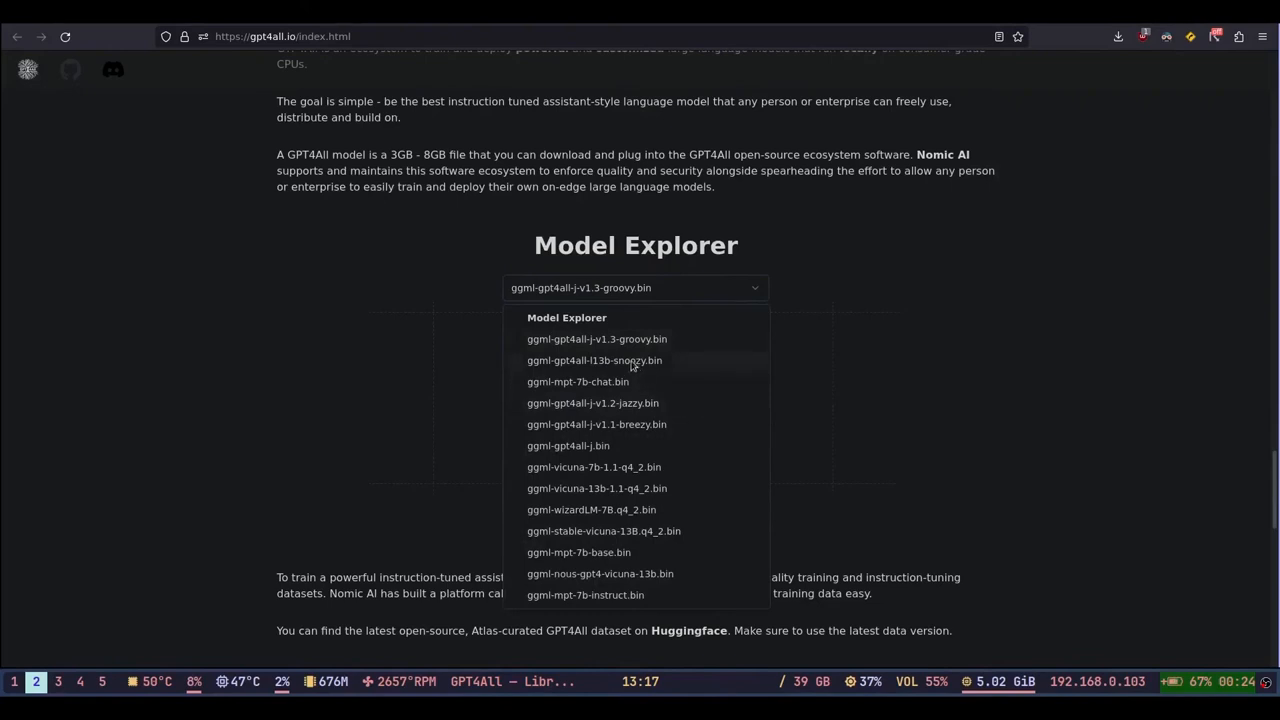
mouse_move(620, 354)
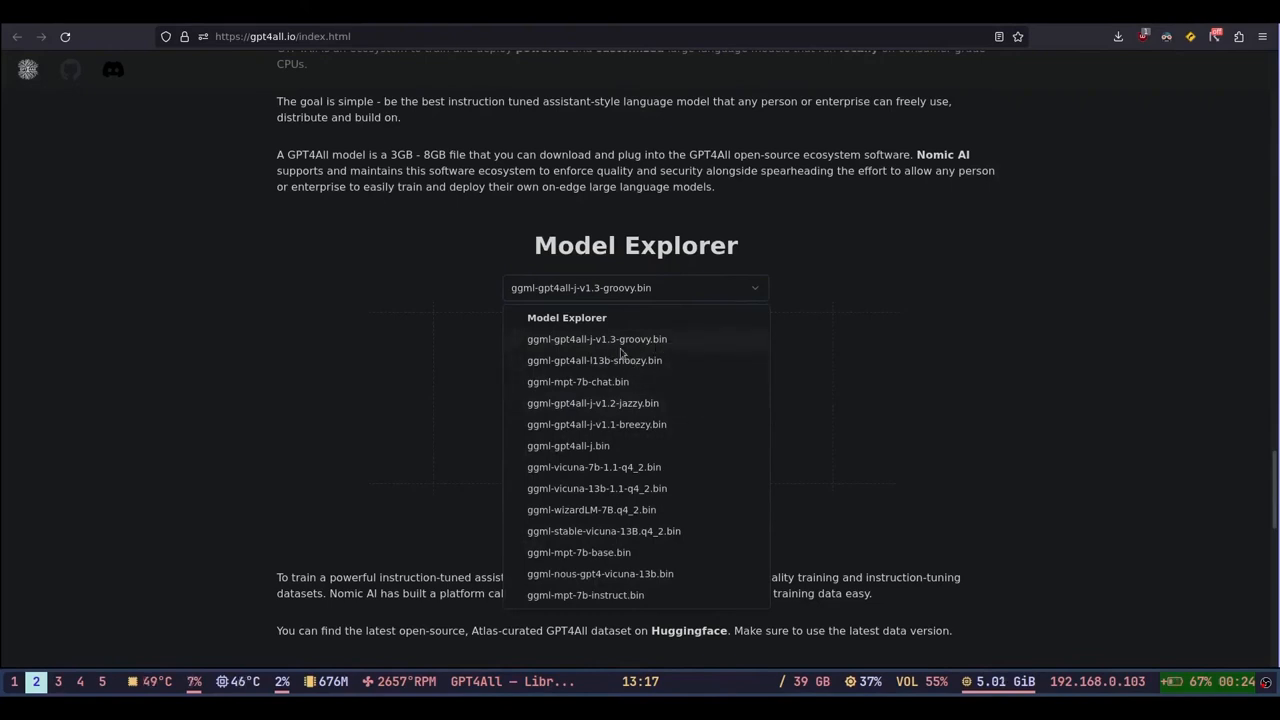
mouse_move(612, 360)
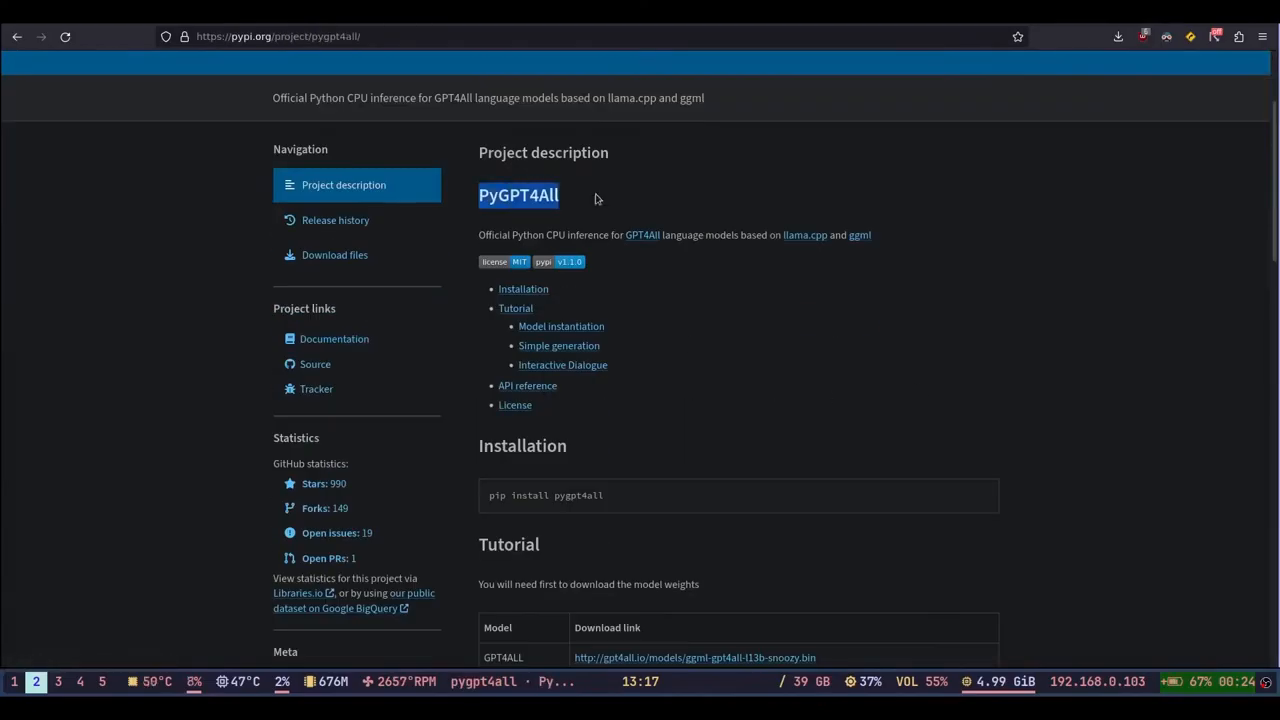
scroll(down, 3)
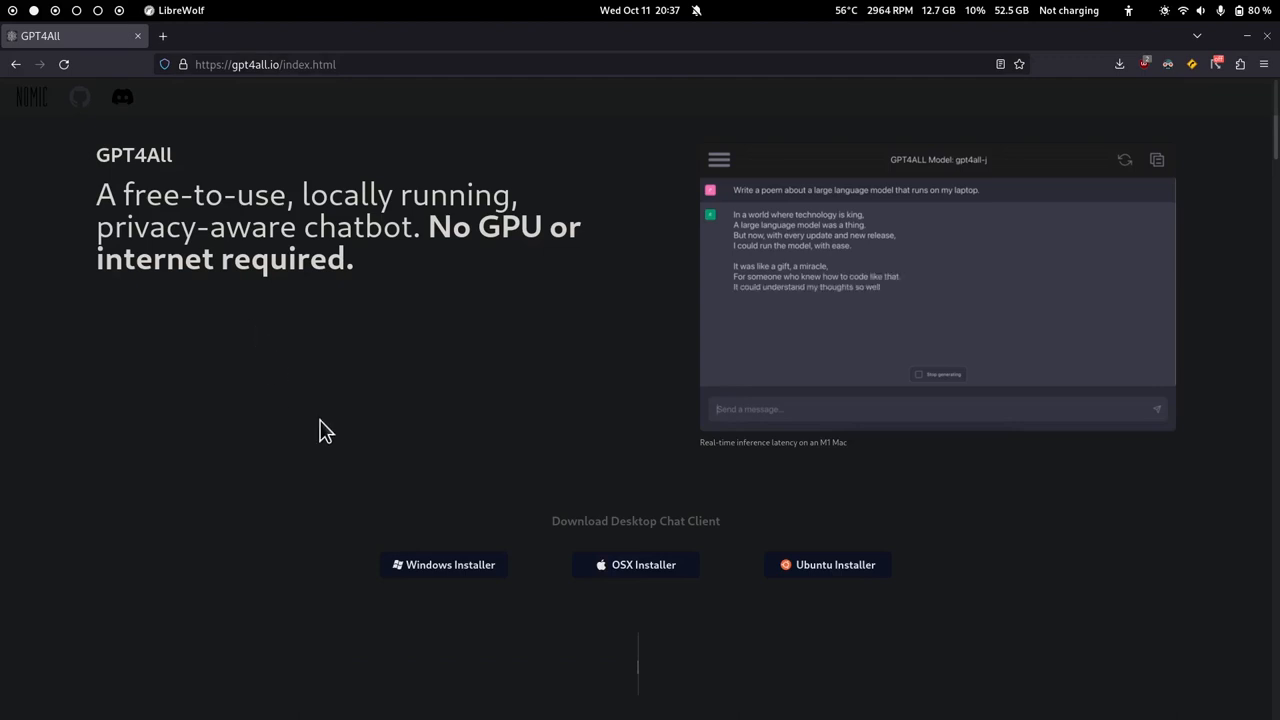
mouse_move(488, 500)
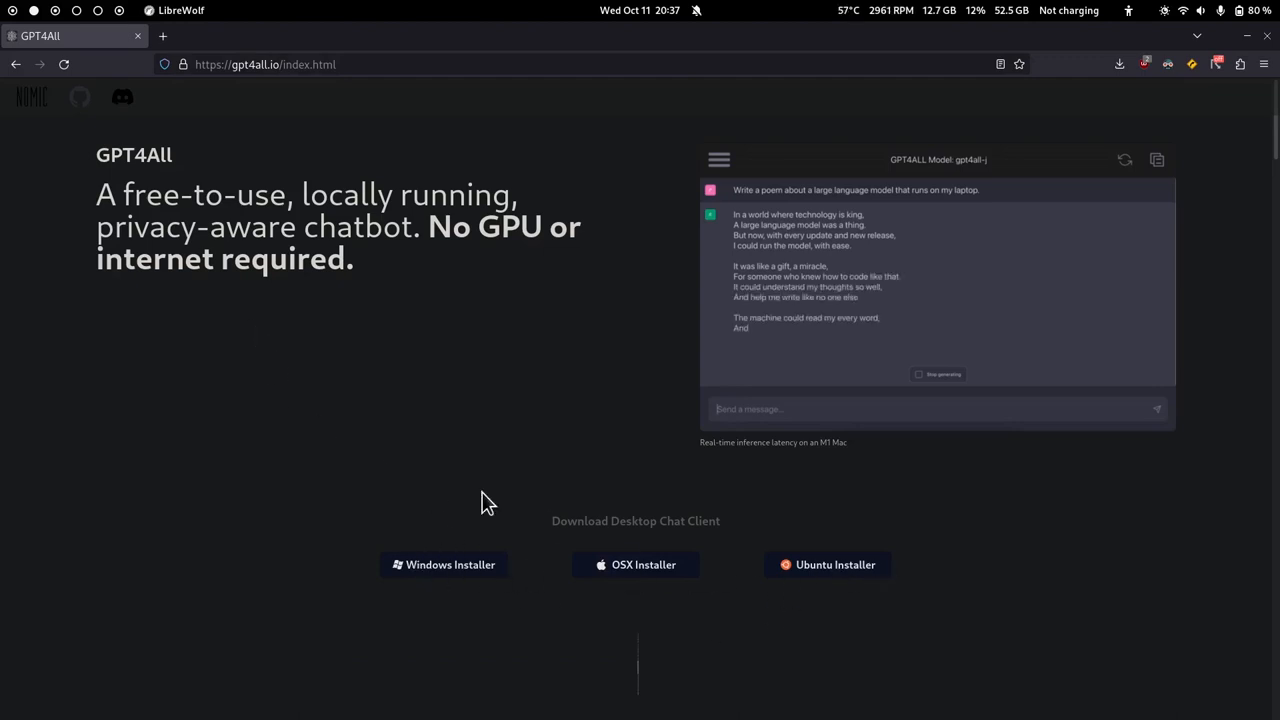
mouse_move(436, 468)
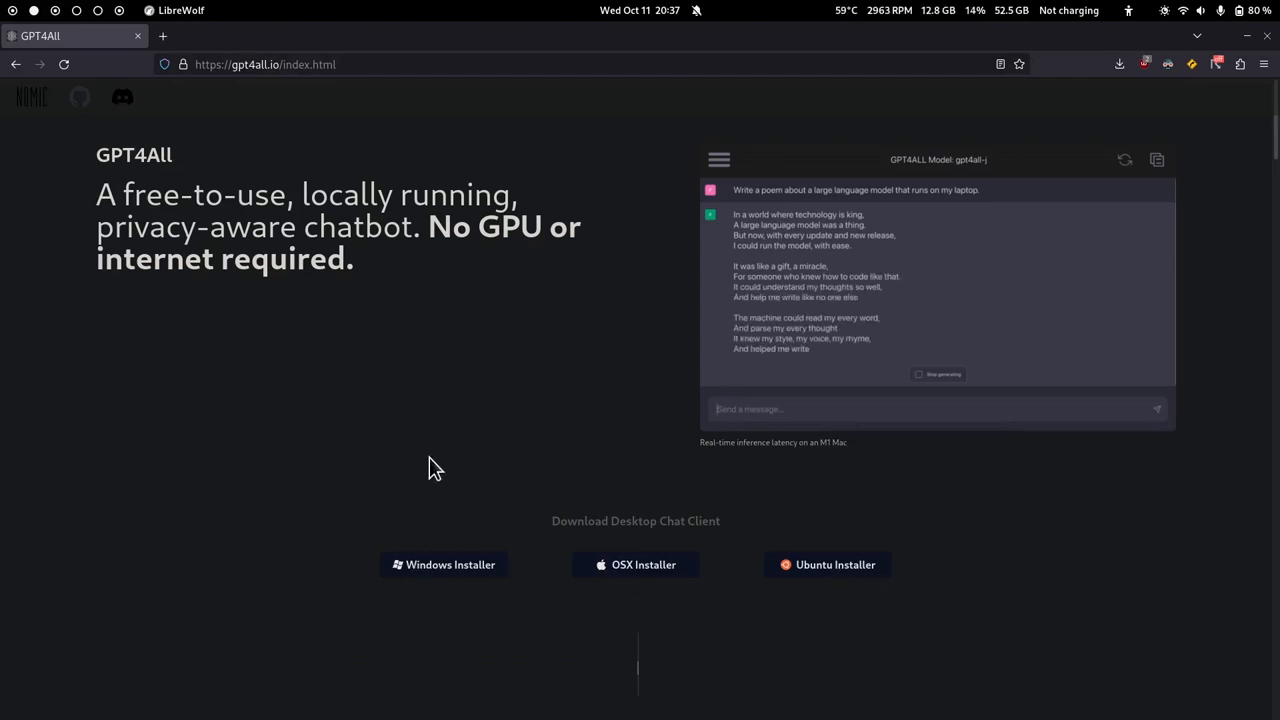